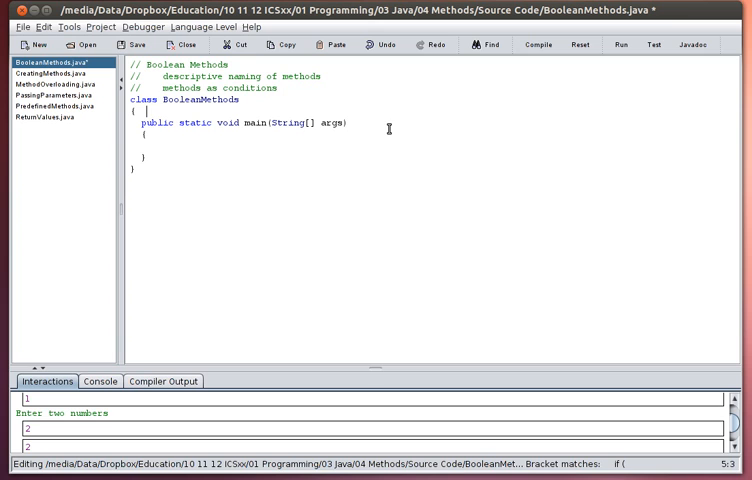
pyautogui.moveTo(320, 148)
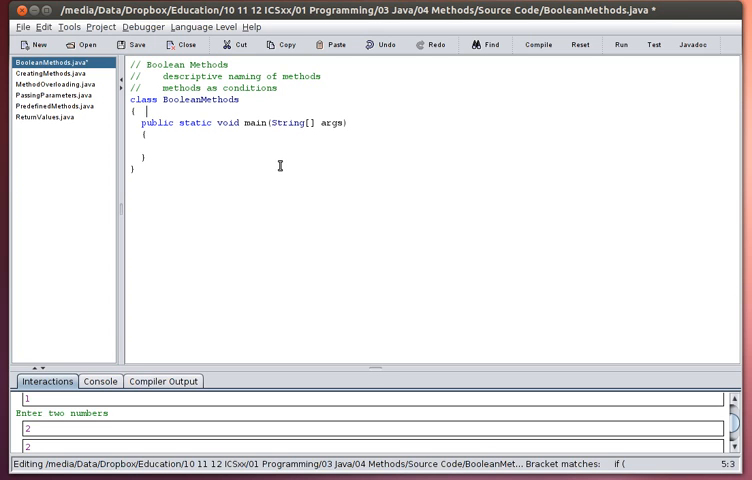
pyautogui.moveTo(396, 138)
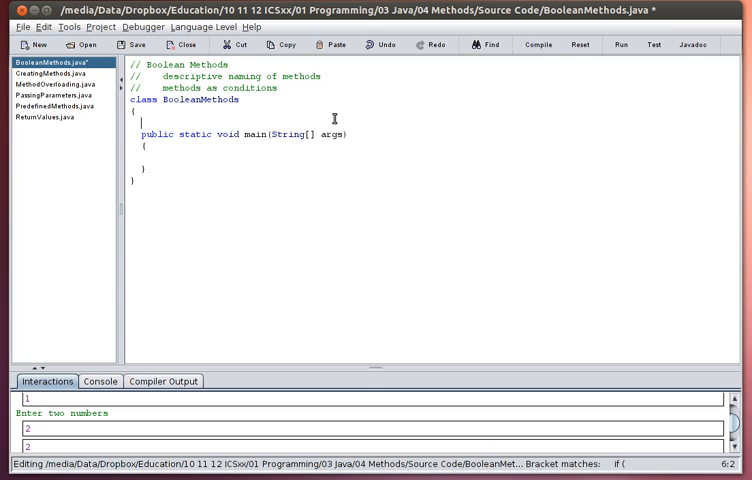
# - Write an empty public static boolean isTeen(int age) method with braces above main
pyautogui.write('p')
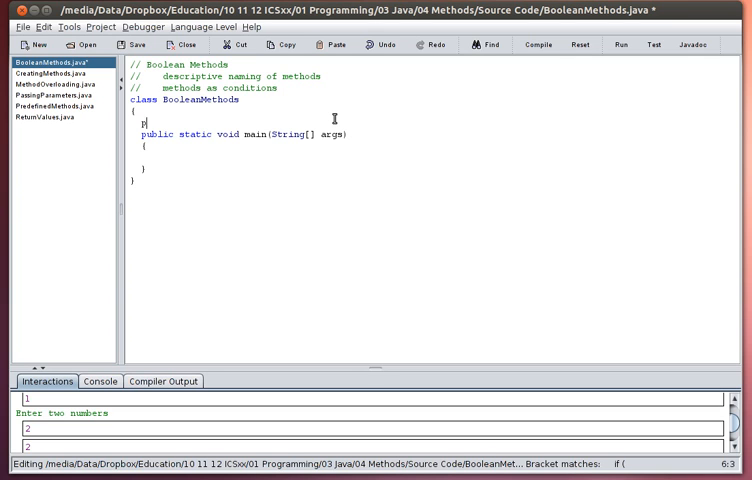
pyautogui.write('public static')
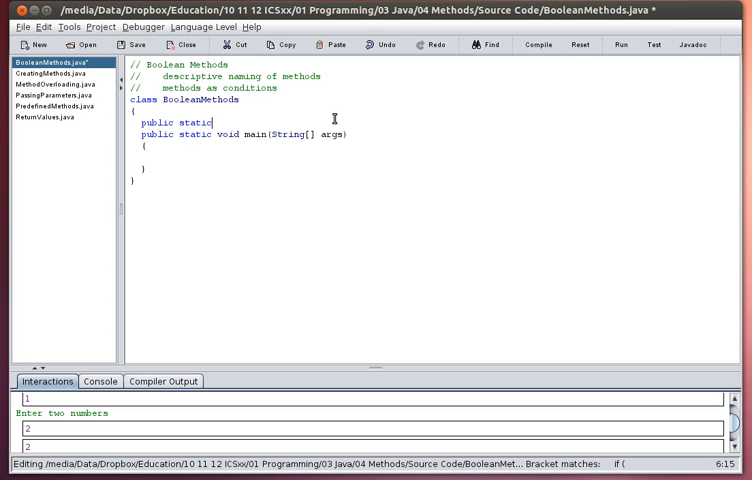
pyautogui.write('boolean')
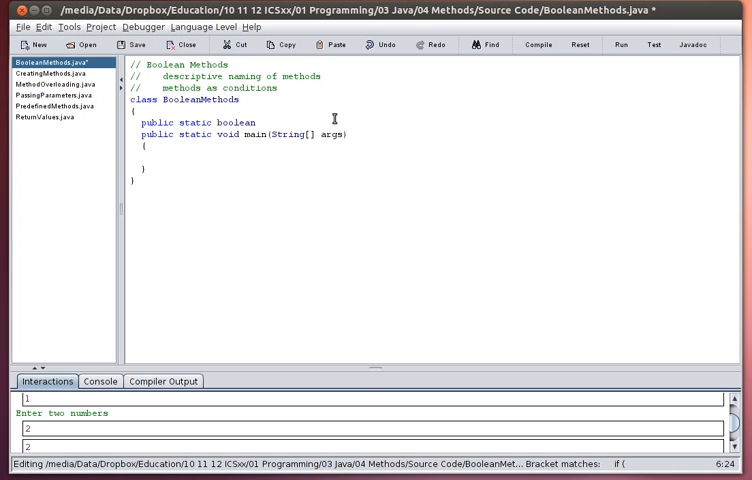
pyautogui.write('is')
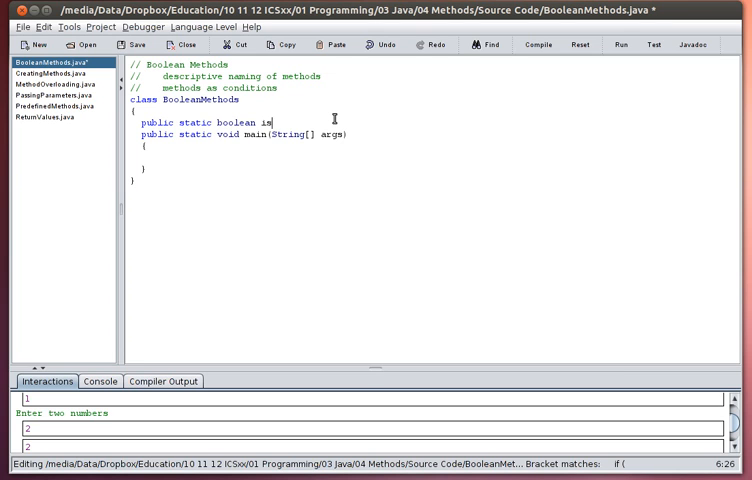
pyautogui.write('Teen')
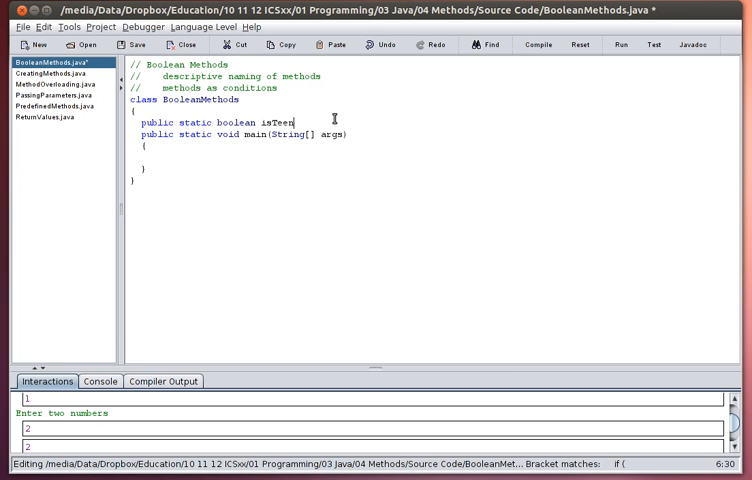
pyautogui.write('(')
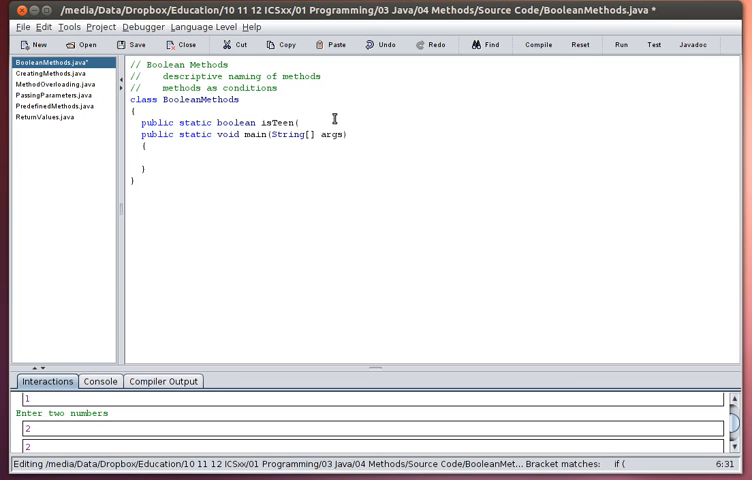
pyautogui.write('int age')
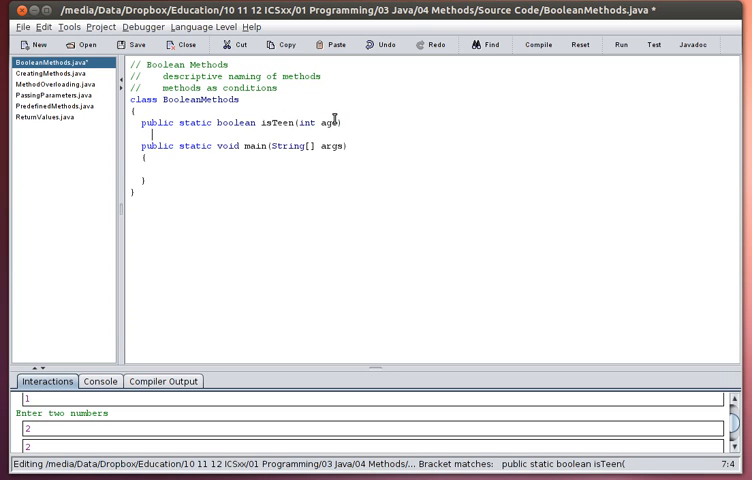
pyautogui.write('}')
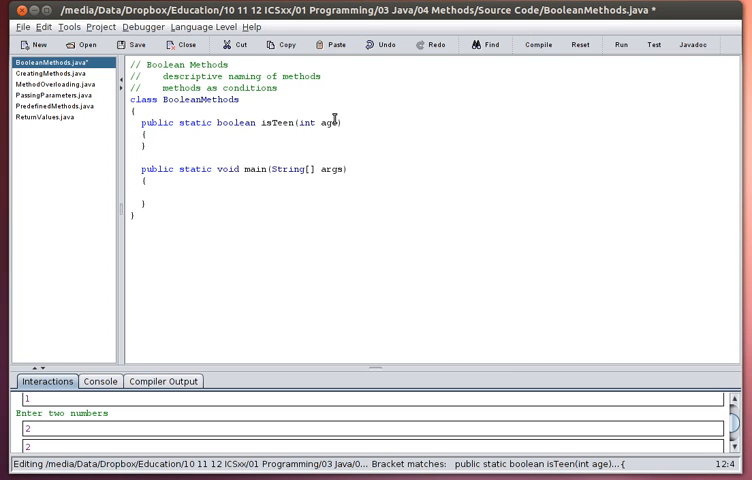
# - In main, print "Please enter an age:", read age with In.getInt(), and declare int age
pyautogui.write('Sys')
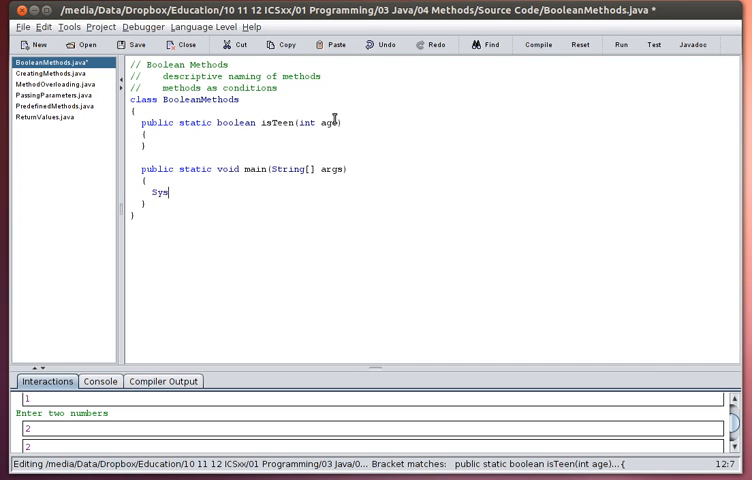
pyautogui.write('tem.out.prt')
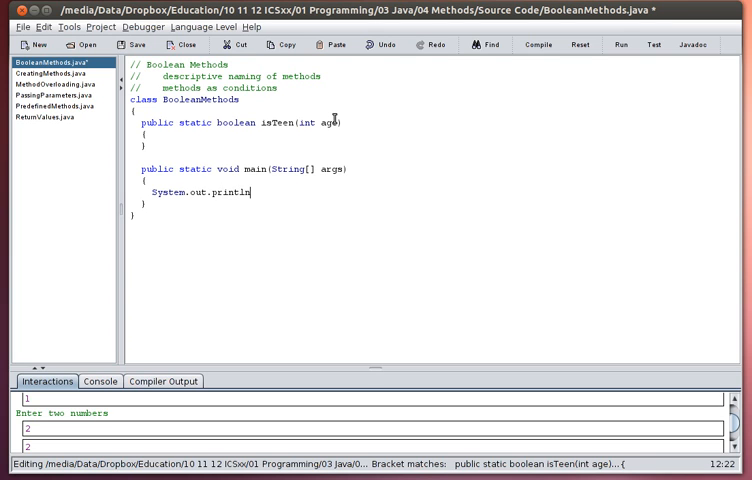
pyautogui.write('"P1')
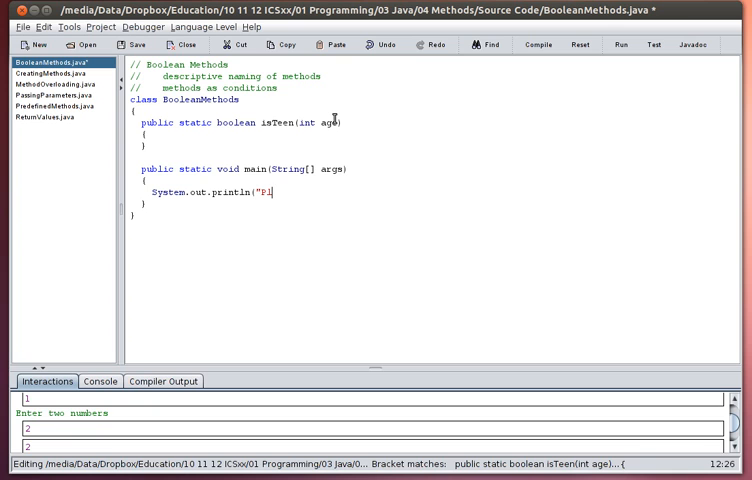
pyautogui.write('lease enter an age')
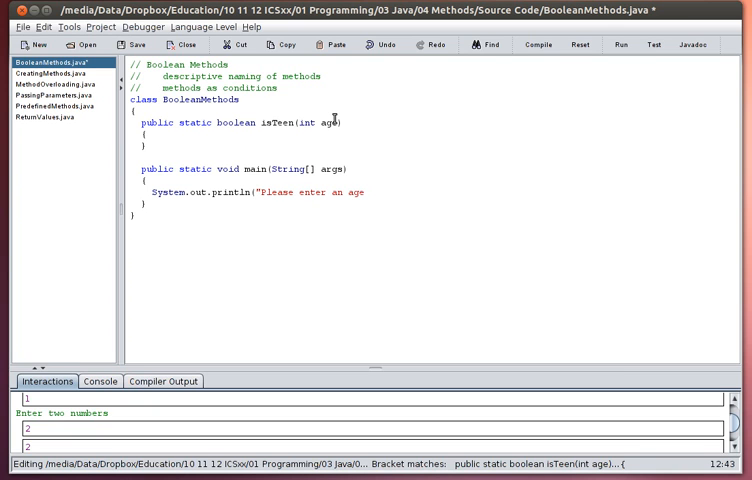
pyautogui.write(':");')
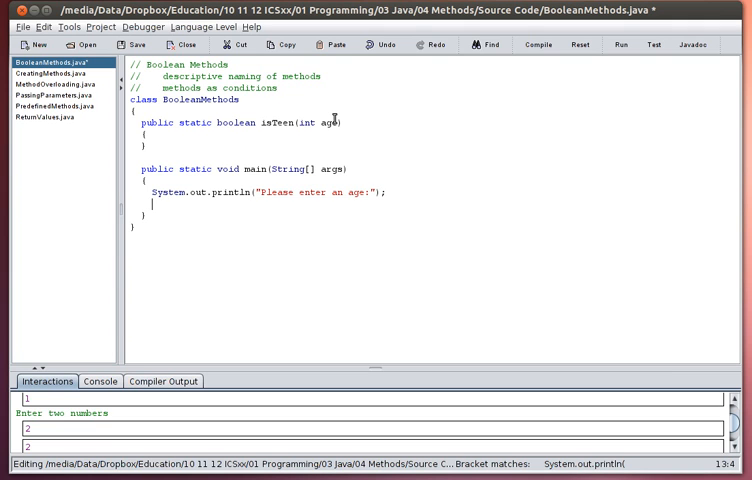
pyautogui.write('age = In.getInt')
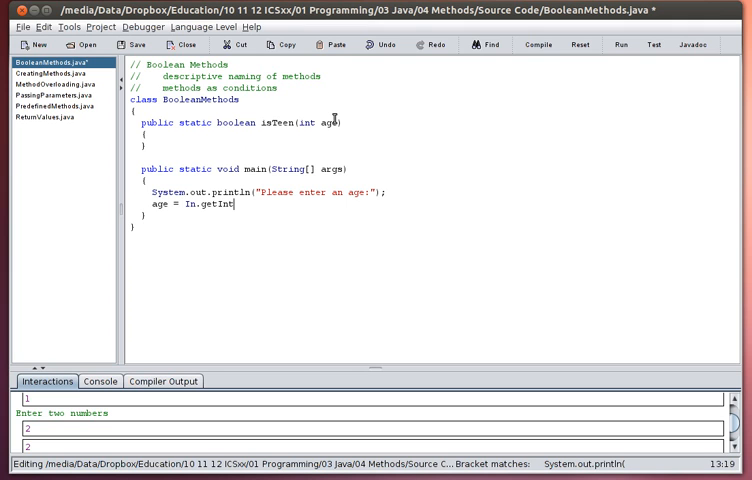
pyautogui.write('();')
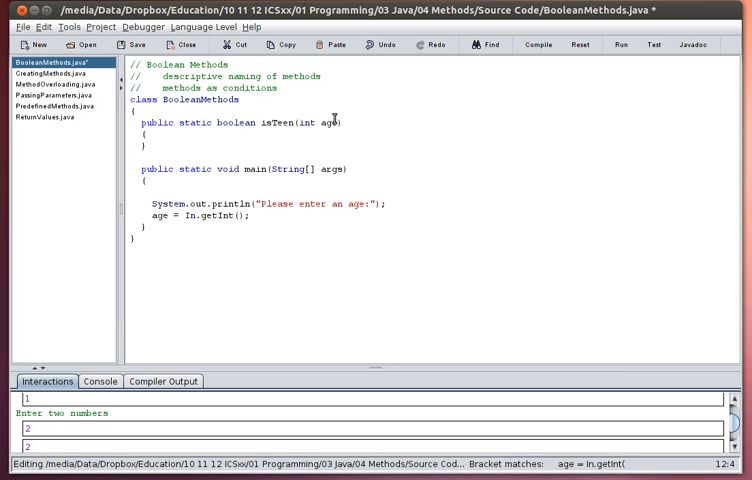
pyautogui.write('int age;')
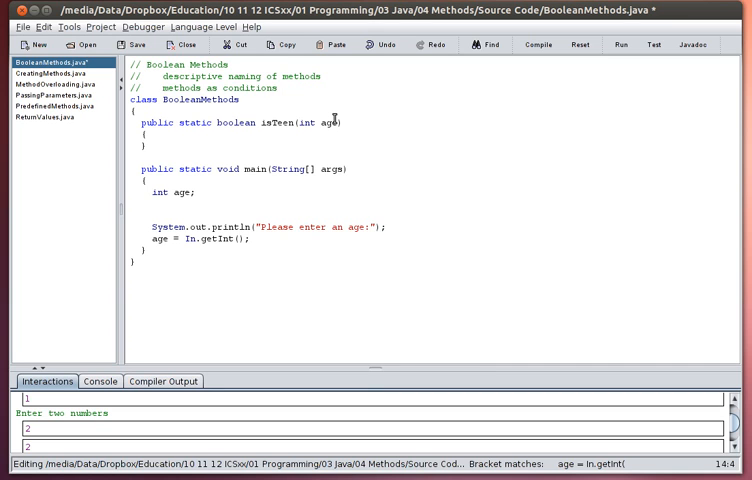
# - Wrap the prompt and input in a do-while loop repeating while isTeen(age)
pyautogui.write('do')
pyautogui.write('} while')
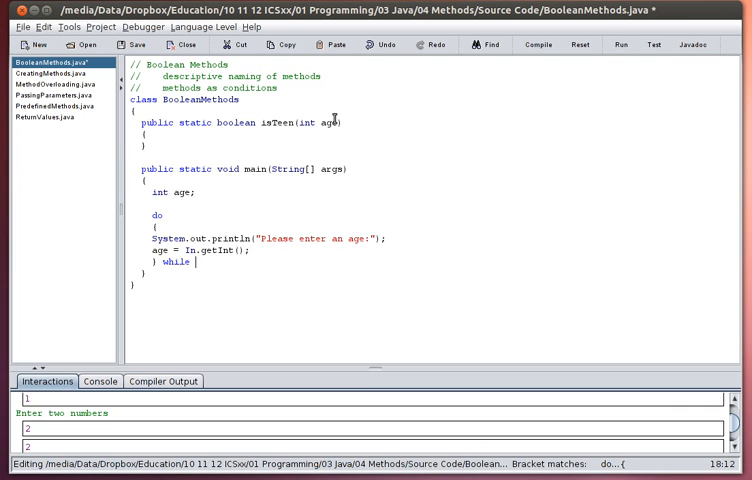
pyautogui.write('(')
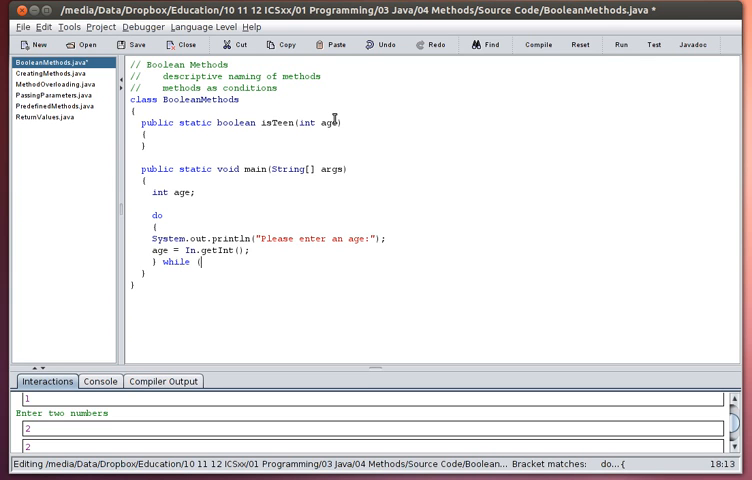
pyautogui.write('isTeen(')
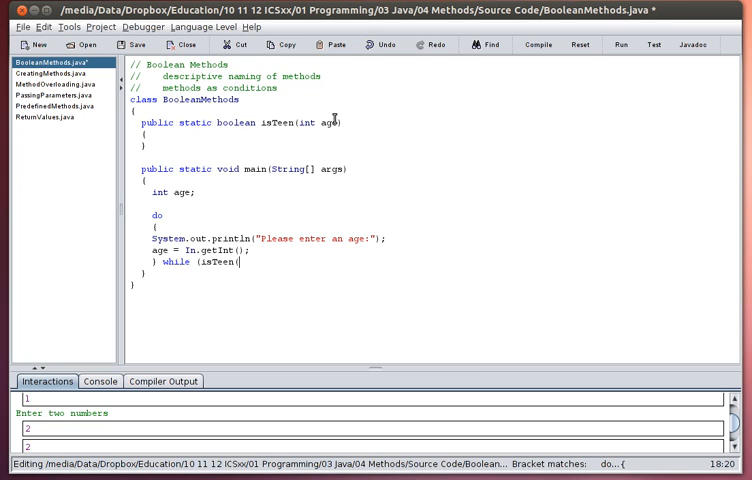
pyautogui.write('age))')
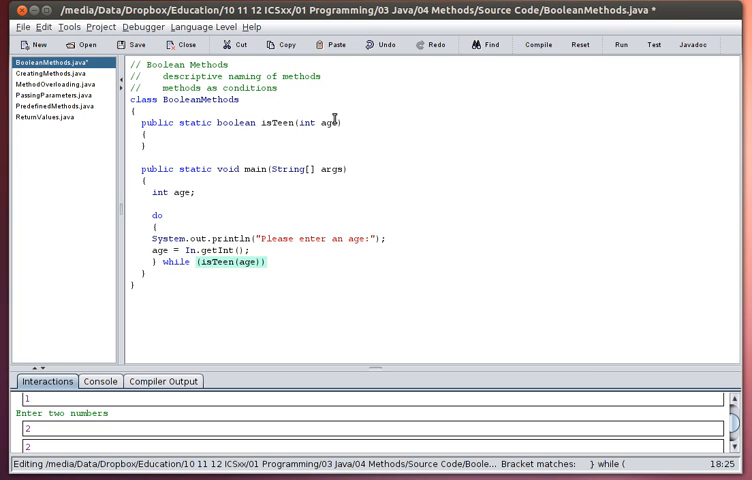
pyautogui.write(';')
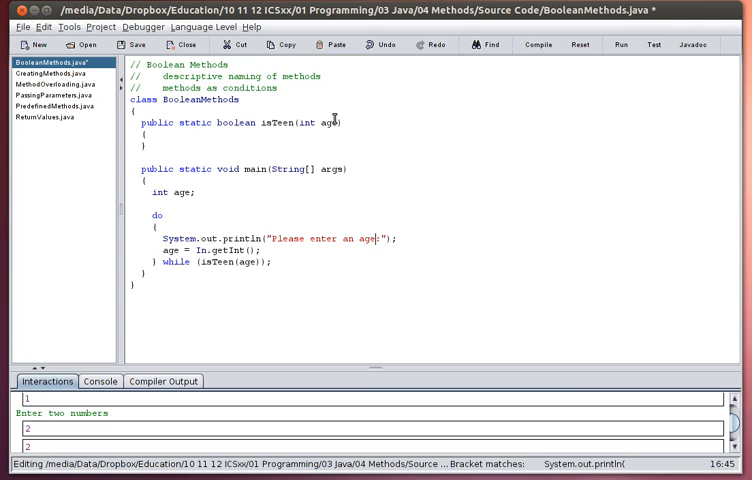
# - Change the loop's prompt to "Please enter an age that is NOT a teenager:"
pyautogui.write('t')
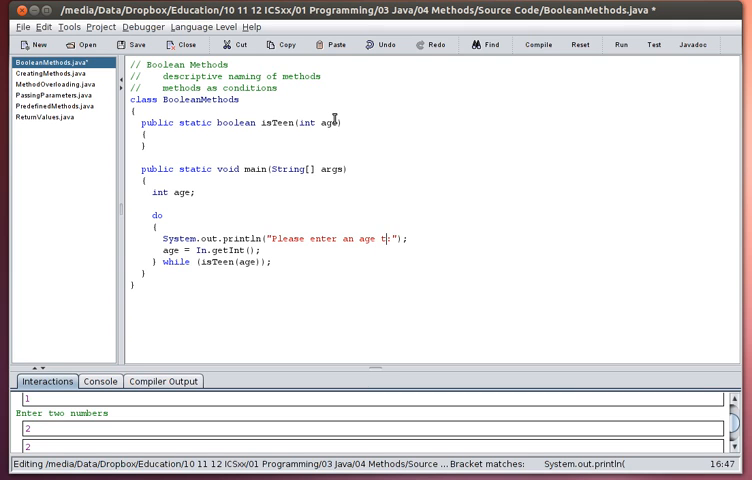
pyautogui.write('that is NOT a')
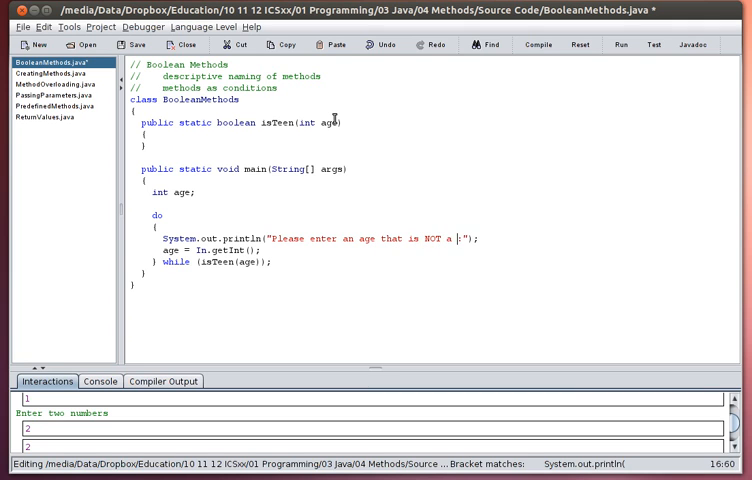
pyautogui.write('teenager')
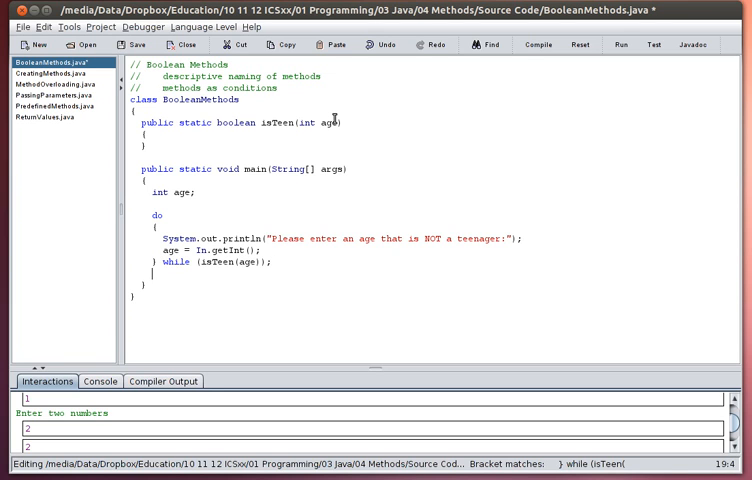
# - Add System.out.println("Thank you.") after the do-while loop
pyautogui.write('System.out.print')
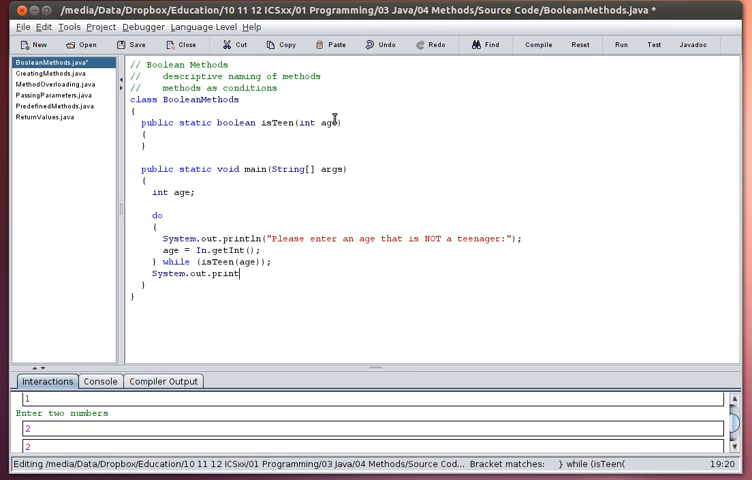
pyautogui.write('ln("Th')
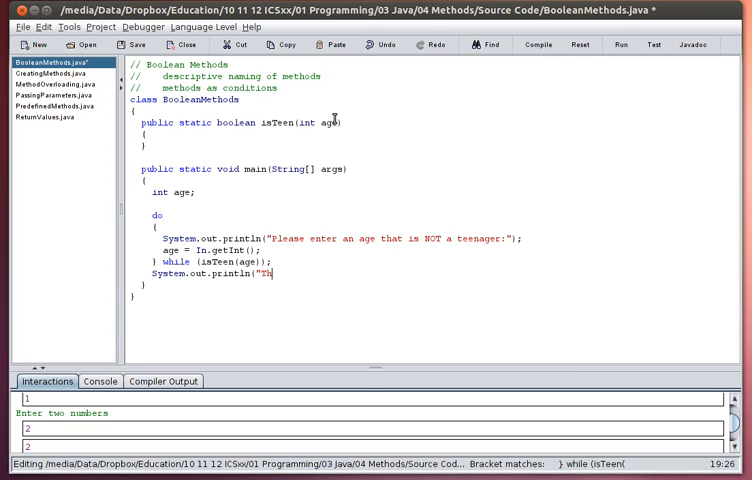
pyautogui.write('ank you.");')
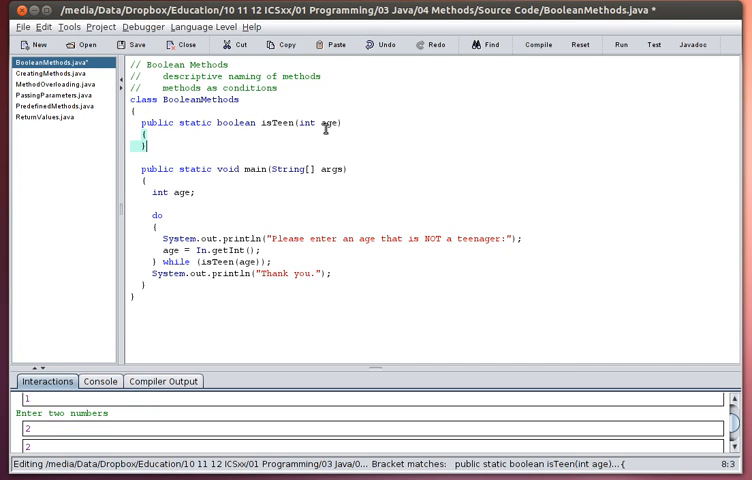
pyautogui.moveTo(268, 260)
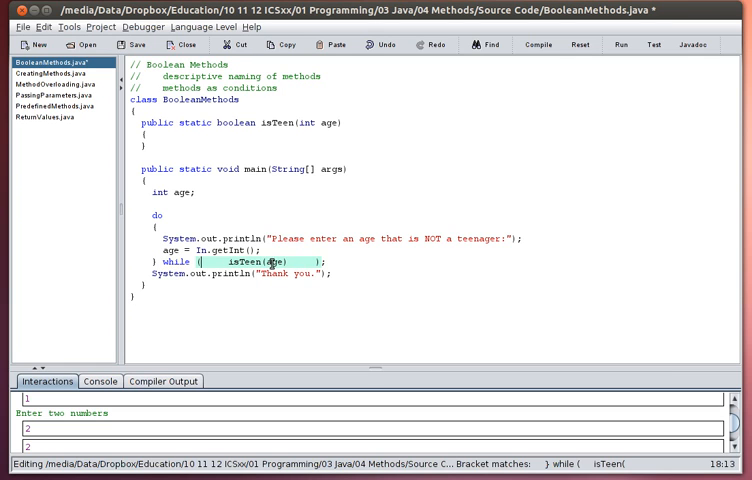
# - Fill isTeen with if (age >= 13 && age <= 19) return true; else return false;
pyautogui.doubleClick(272, 260)
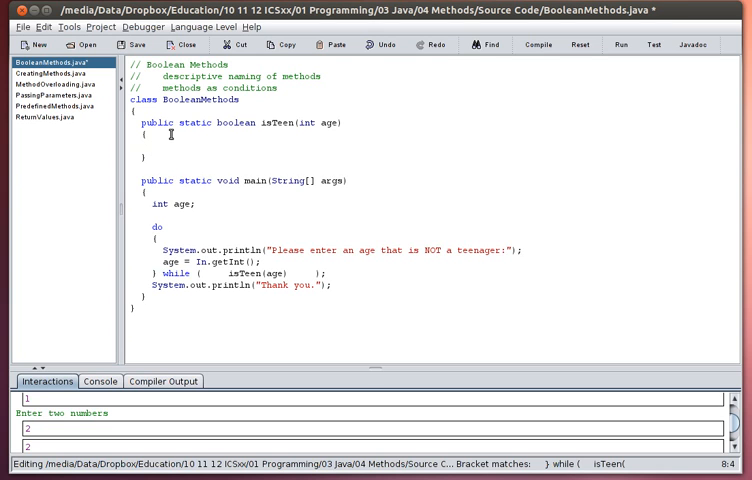
pyautogui.write('if (')
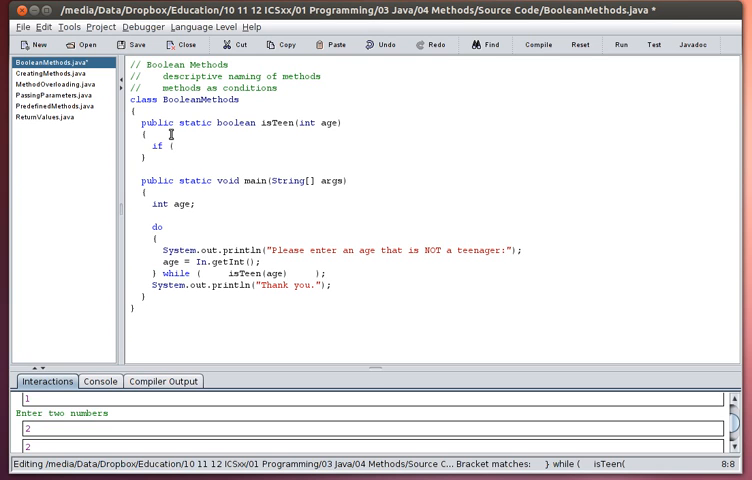
pyautogui.write('age >')
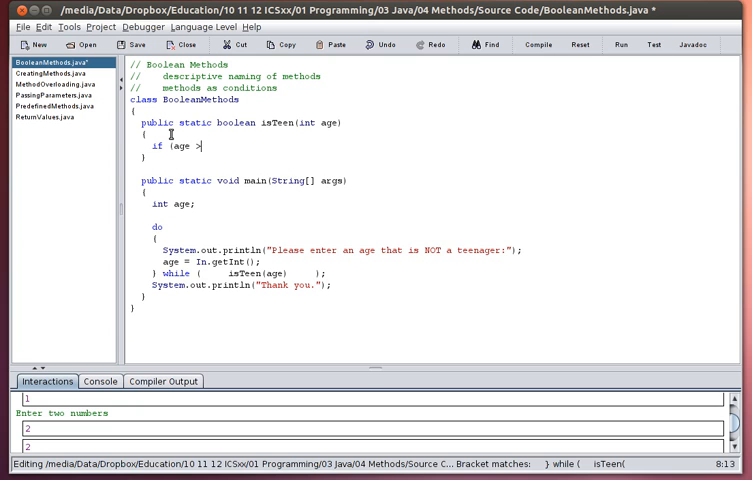
pyautogui.write('=13')
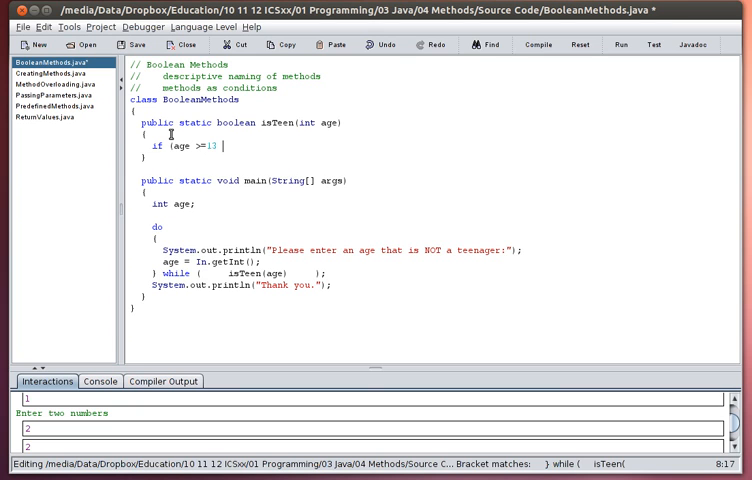
pyautogui.write('&& age')
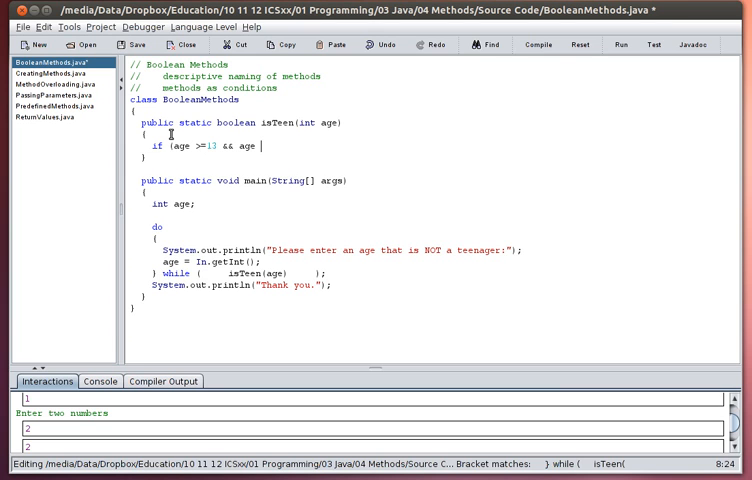
pyautogui.write('<=')
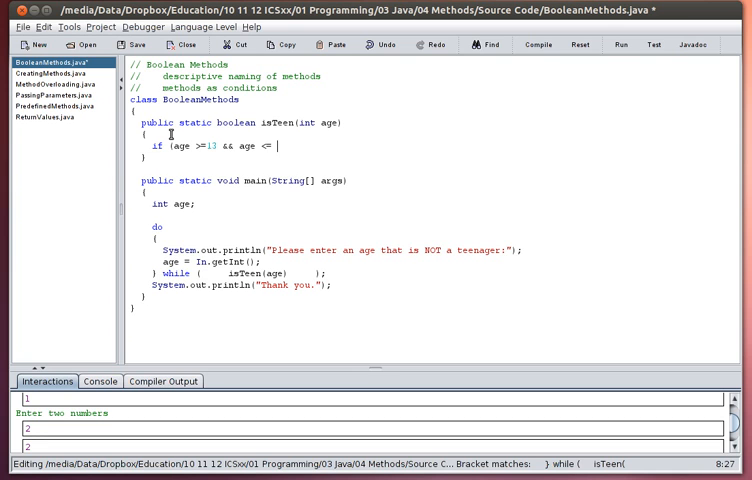
pyautogui.write('19)')
pyautogui.write('return tru')
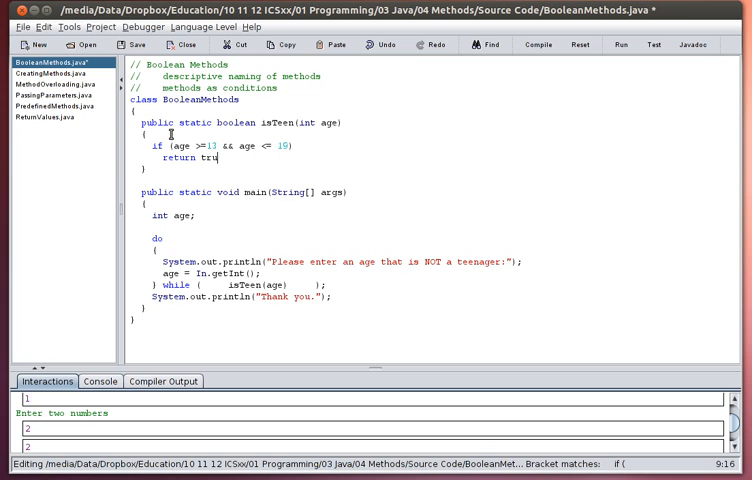
pyautogui.write('e;')
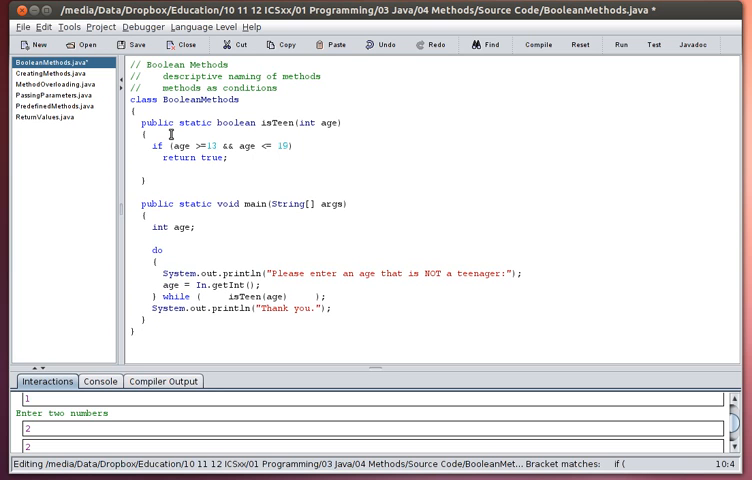
pyautogui.write('else')
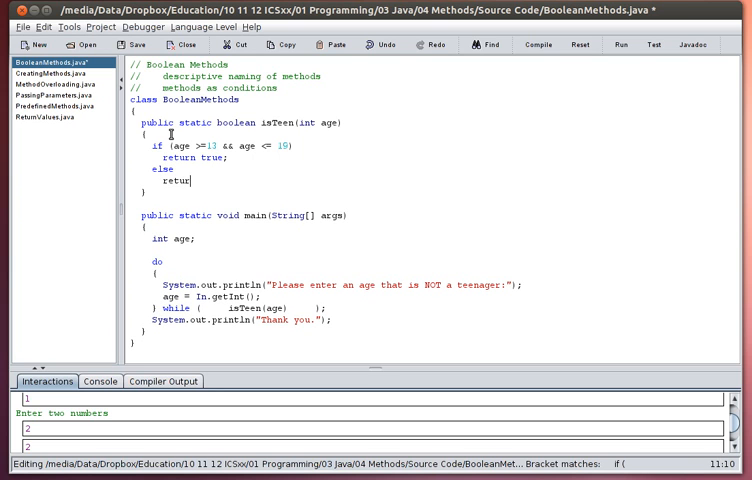
pyautogui.write('n false;')
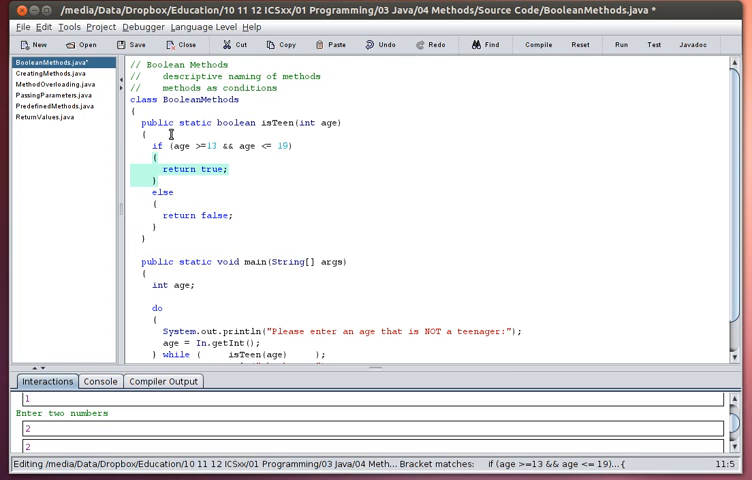
# - Compile BooleanMethods.java and confirm "Compilation completed." with no errors
pyautogui.click(152, 144)
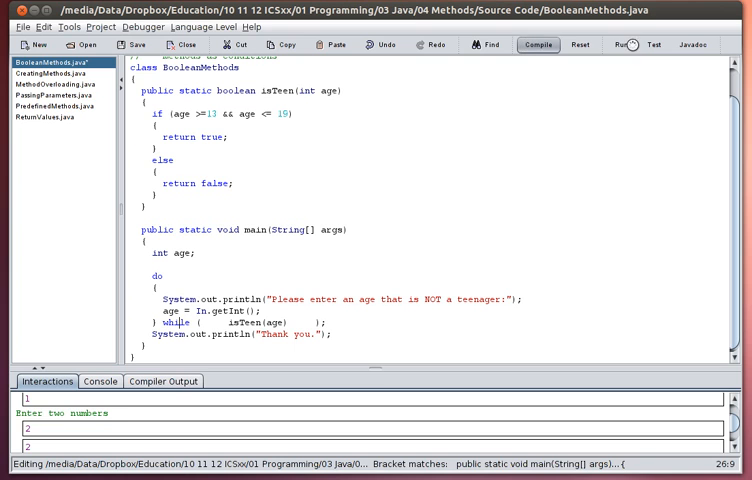
pyautogui.click(536, 44)
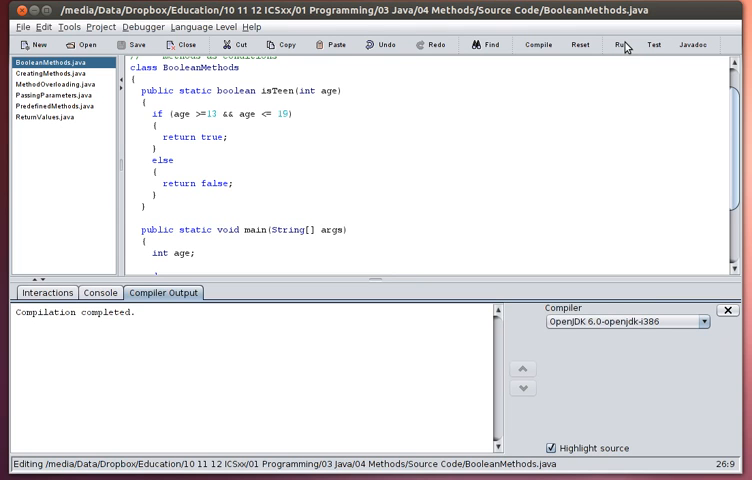
pyautogui.moveTo(612, 60)
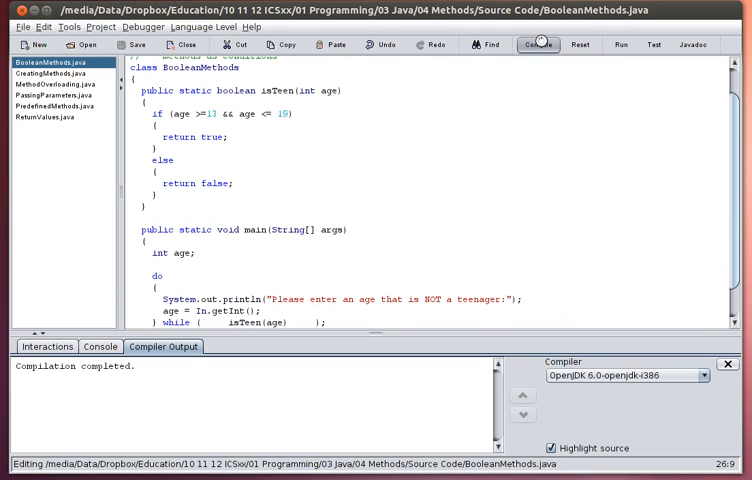
# - Run the program, entering teen ages that re-prompt and 21 that ends with "Thank you."
pyautogui.click(620, 44)
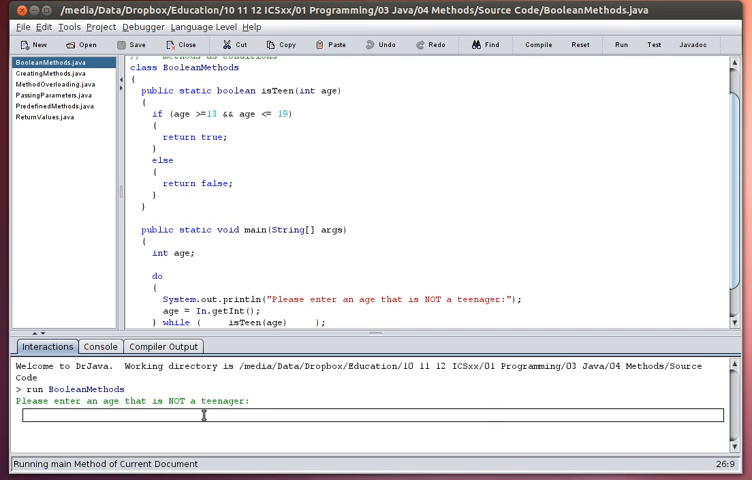
pyautogui.write('15')
pyautogui.write('17')
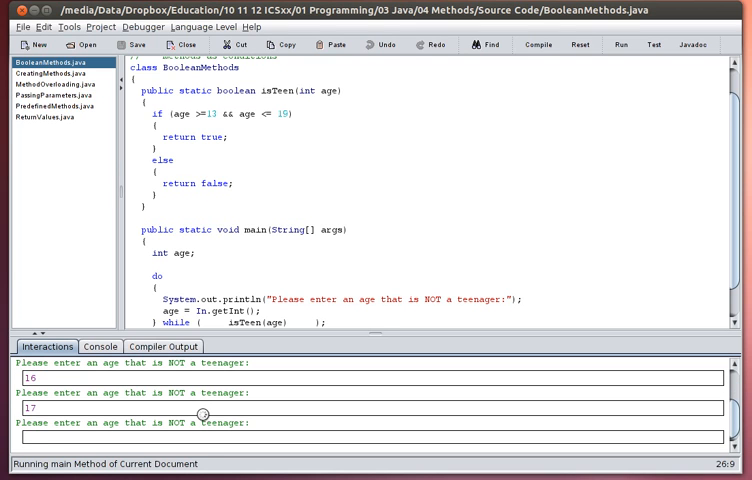
pyautogui.write('21')
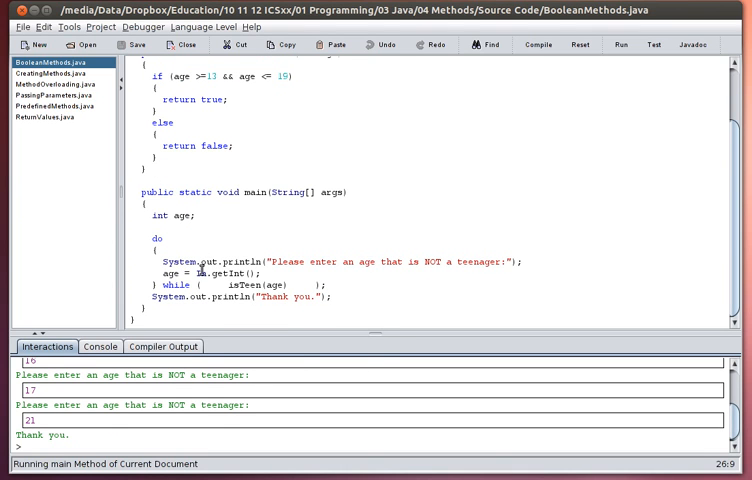
pyautogui.doubleClick(256, 284)
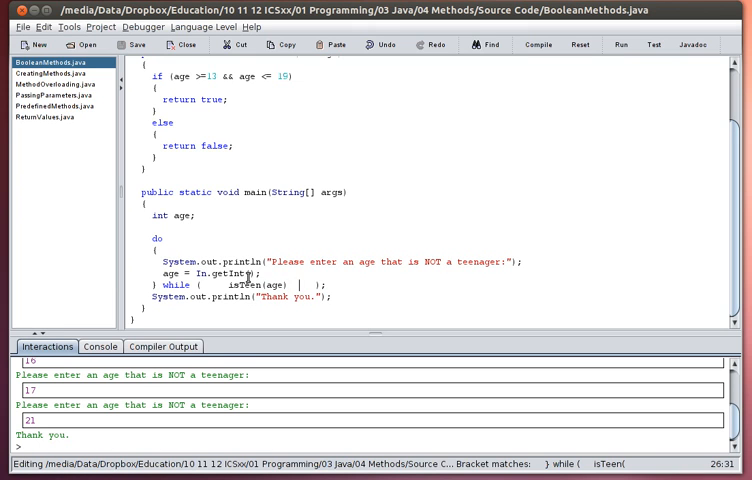
# - Change the prompt to "age that IS a teenager" and negate the condition to !isTeen(age)
pyautogui.doubleClick(432, 260)
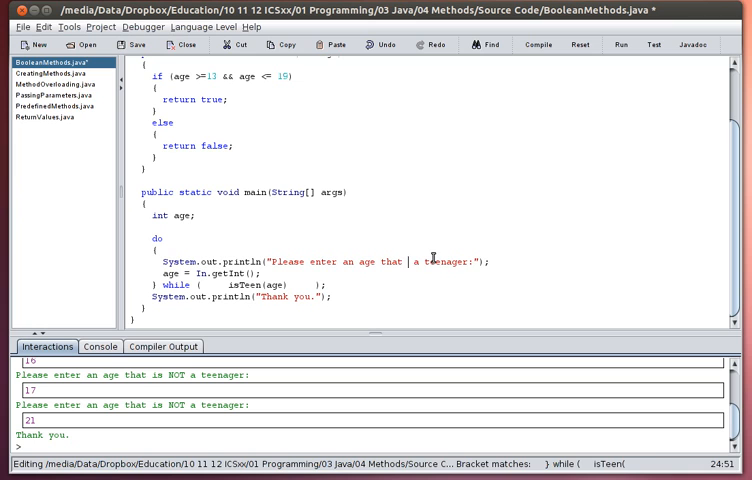
pyautogui.write('IS')
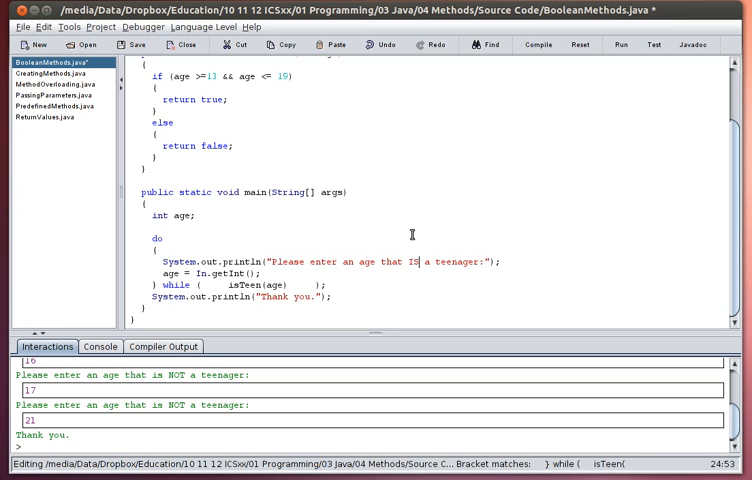
pyautogui.moveTo(222, 284)
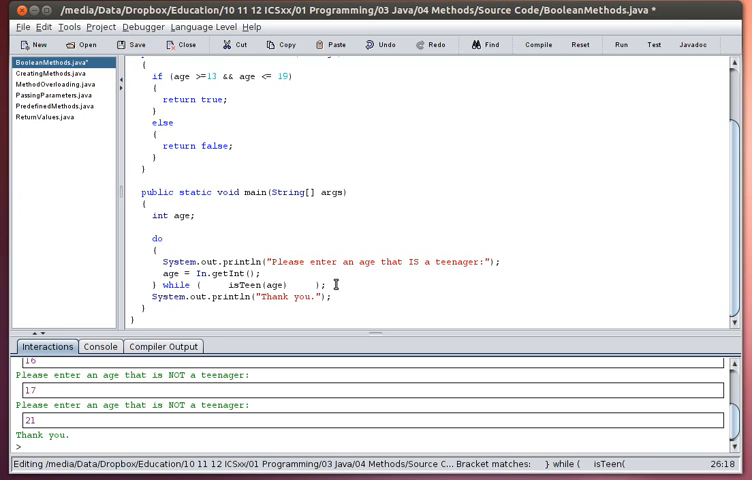
pyautogui.write('!')
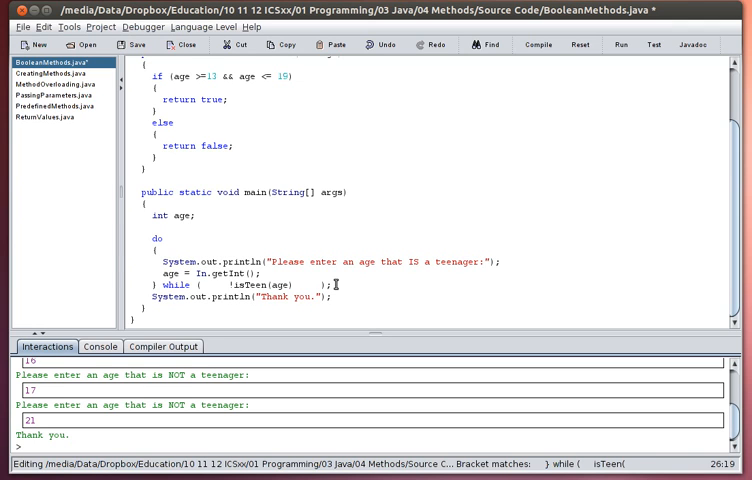
pyautogui.click(220, 284)
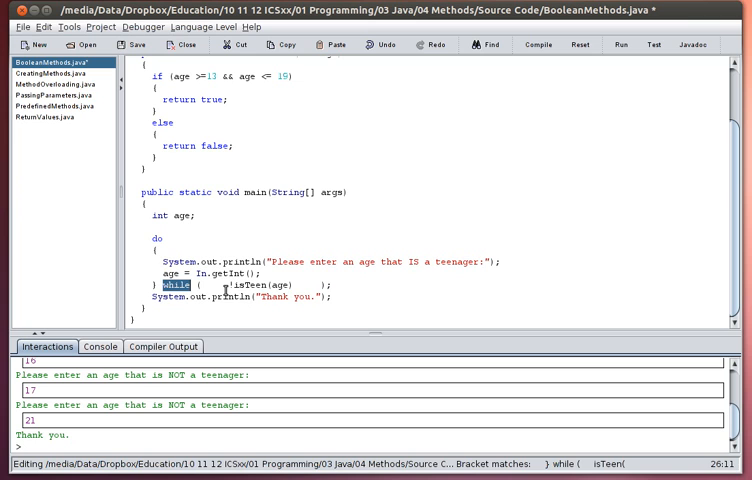
pyautogui.moveTo(228, 288)
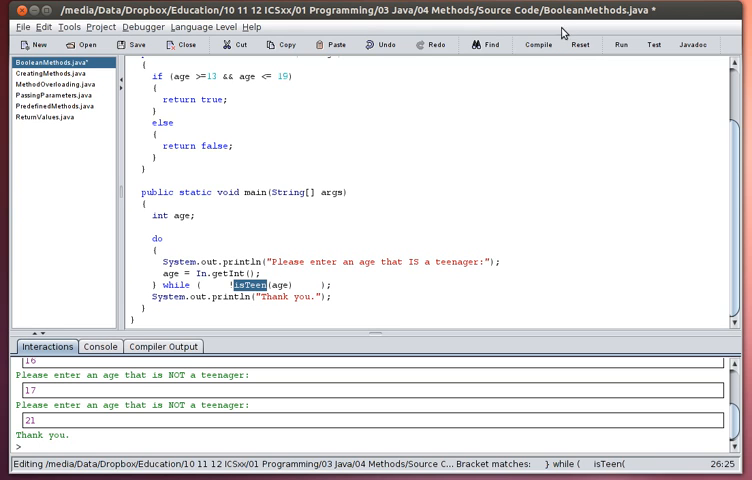
# - Recompile and run, entering 21 and 45 that re-prompt and 13 that is accepted
pyautogui.click(538, 44)
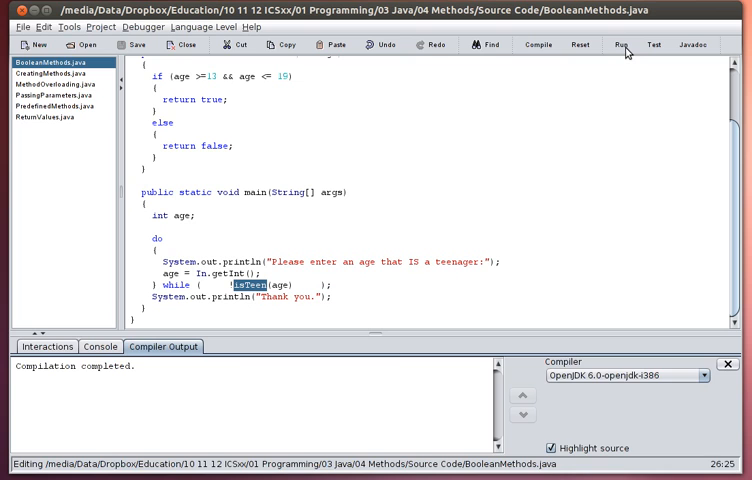
pyautogui.click(620, 44)
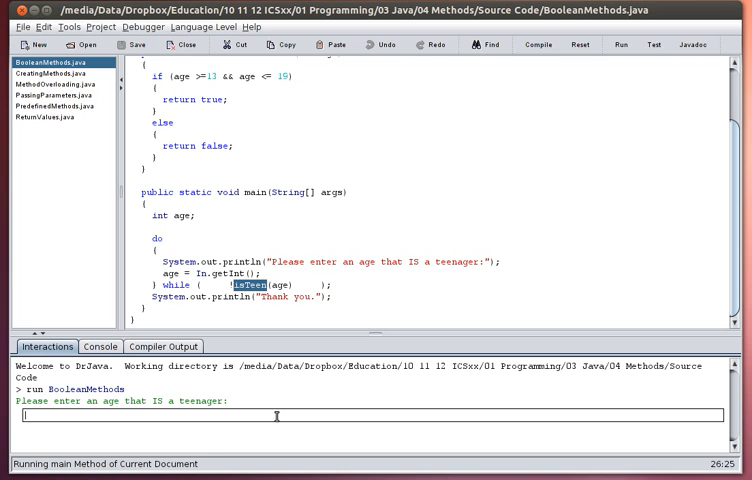
pyautogui.write('21')
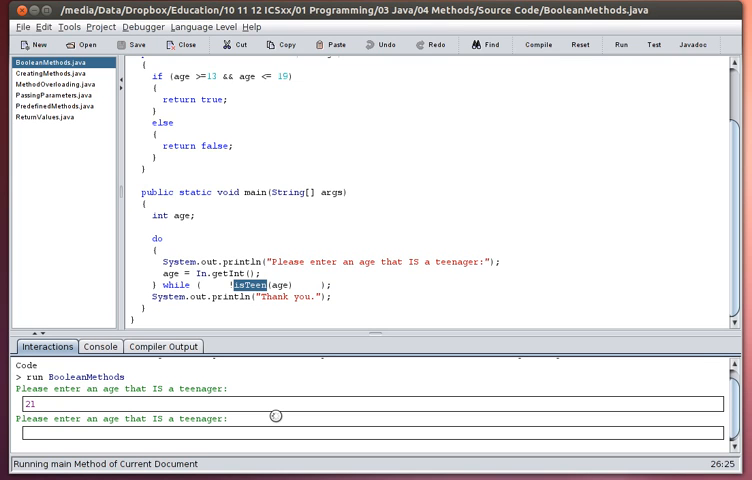
pyautogui.write('45')
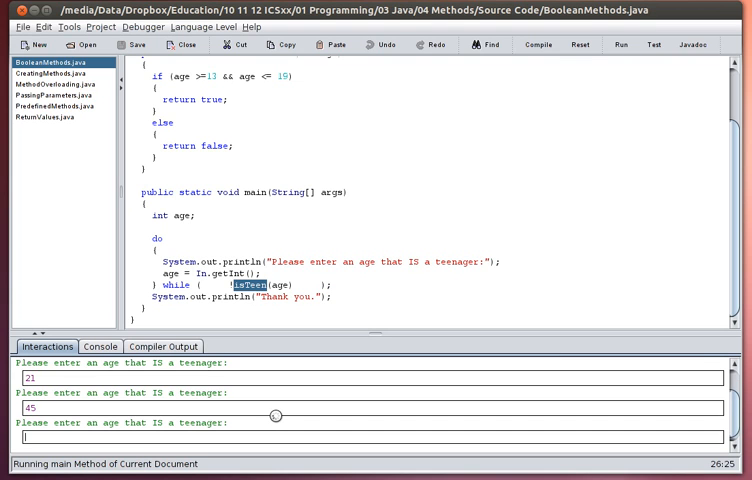
pyautogui.write('13')
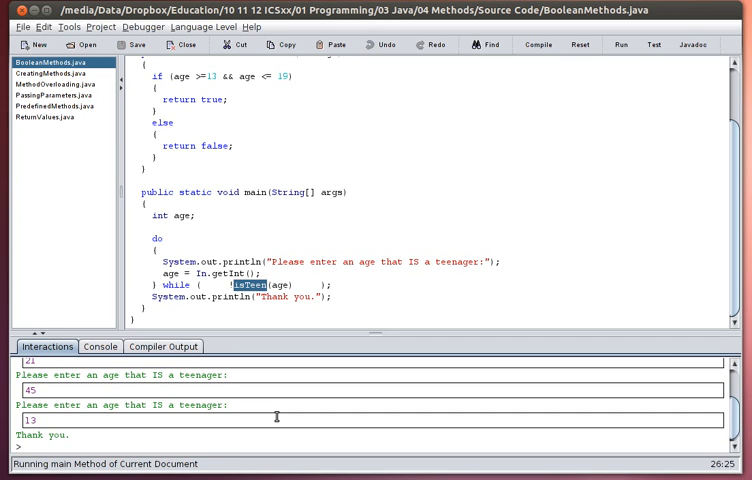
pyautogui.write('!isTeen')
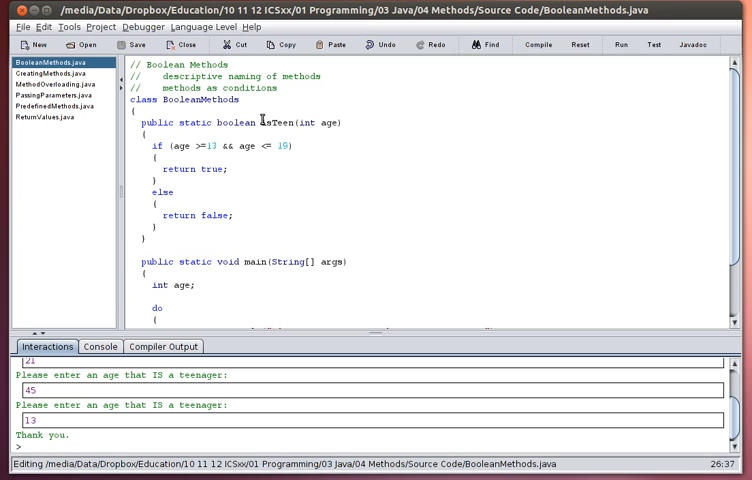
# - Highlight isTeen's descriptive name and add examples ending in isRaining to the header comment
pyautogui.doubleClick(280, 122)
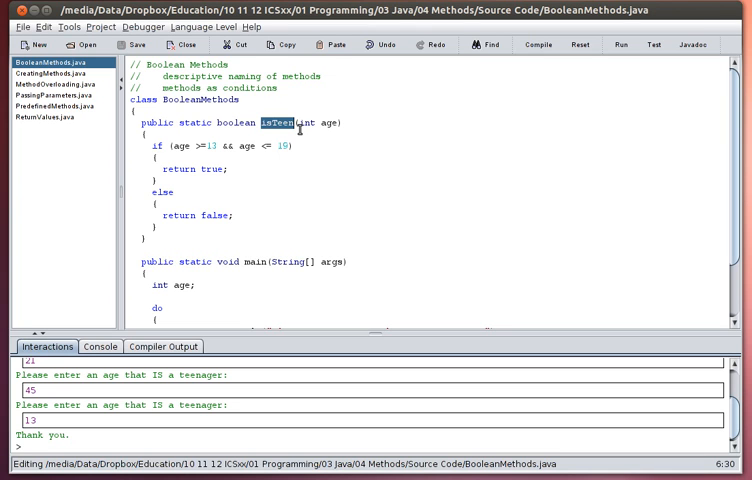
pyautogui.click(280, 122)
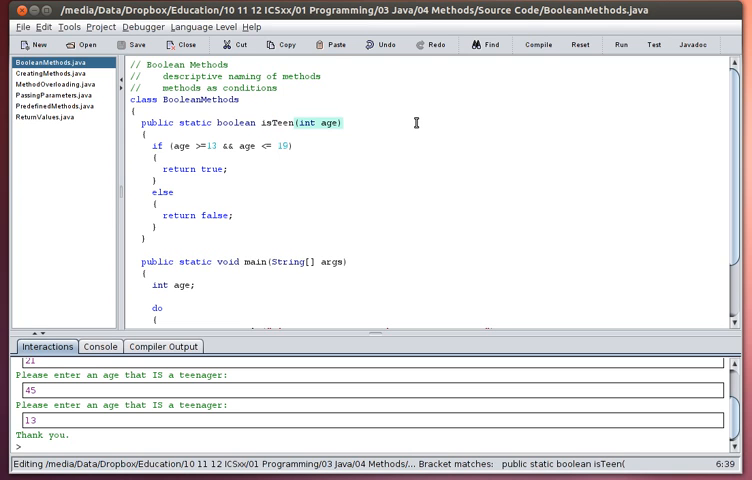
pyautogui.write('"are')
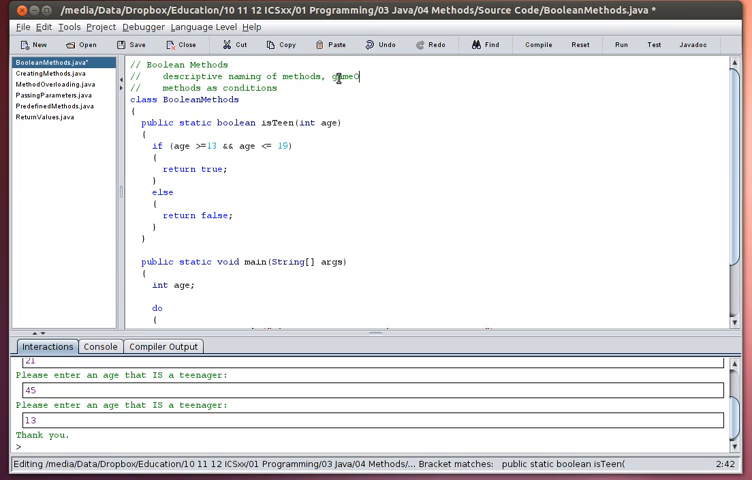
pyautogui.write('ver')
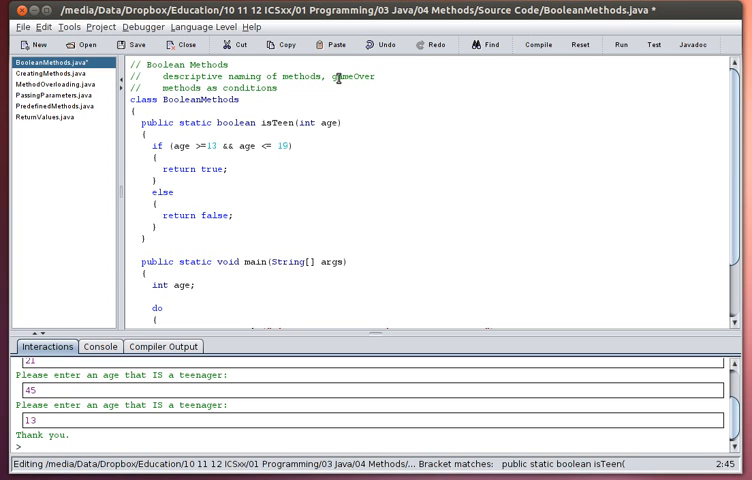
pyautogui.moveTo(438, 116)
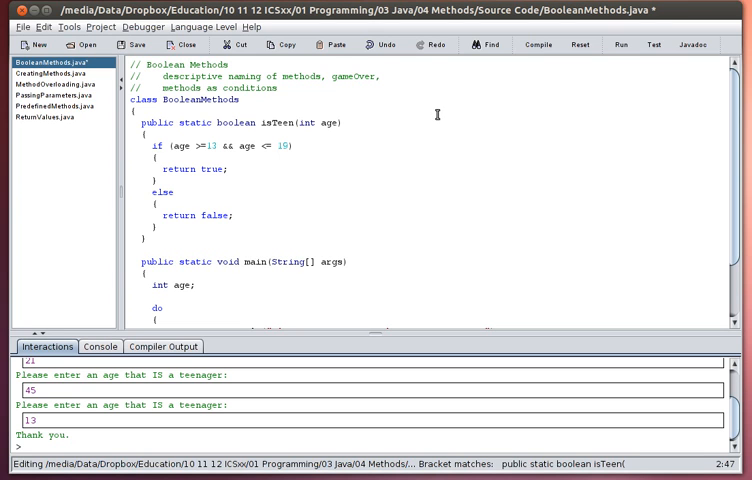
pyautogui.write('isRain')
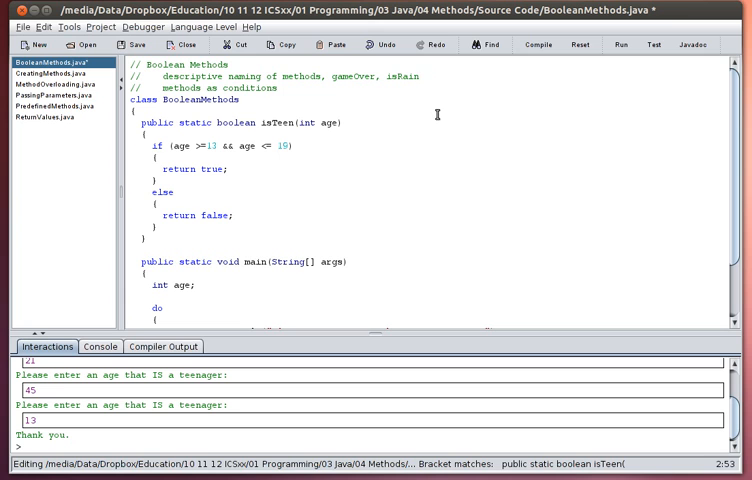
pyautogui.write('ing')
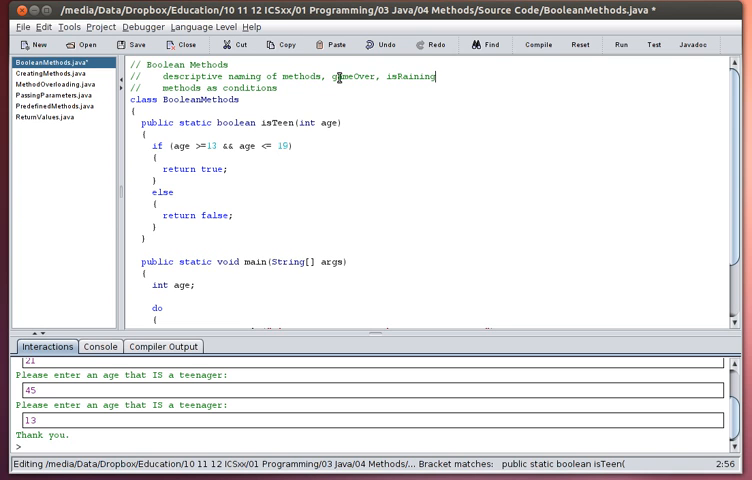
pyautogui.moveTo(344, 176)
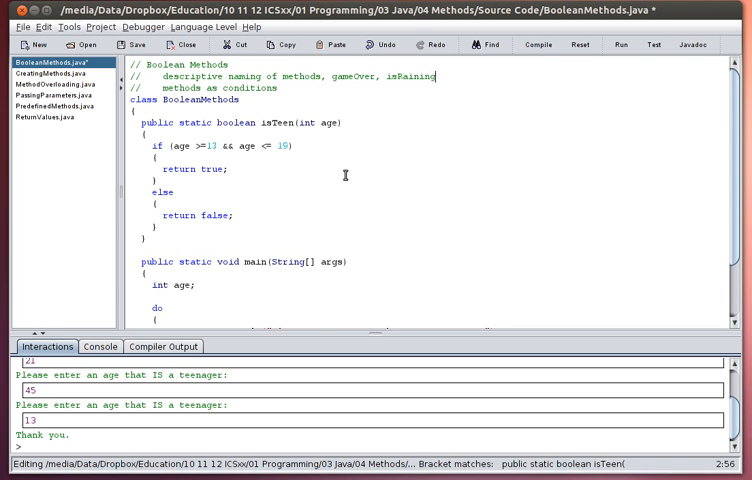